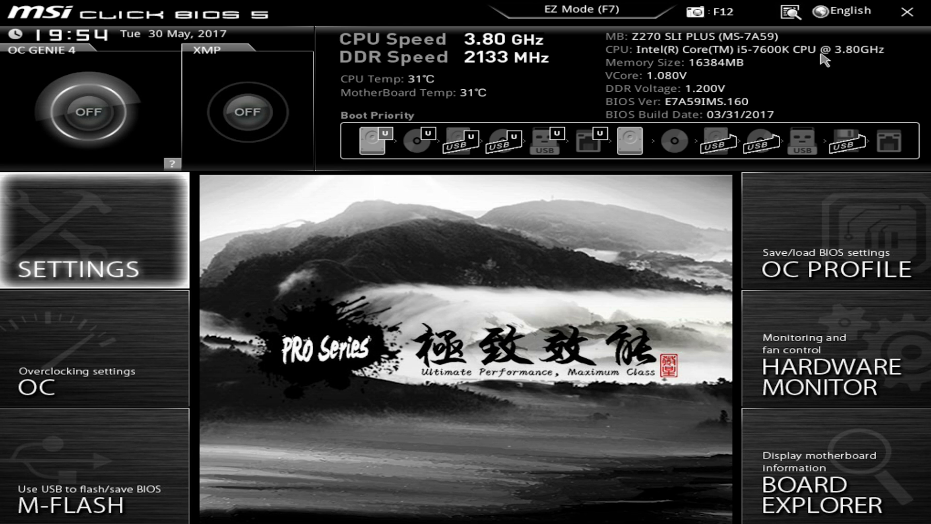
mouse_move(454, 240)
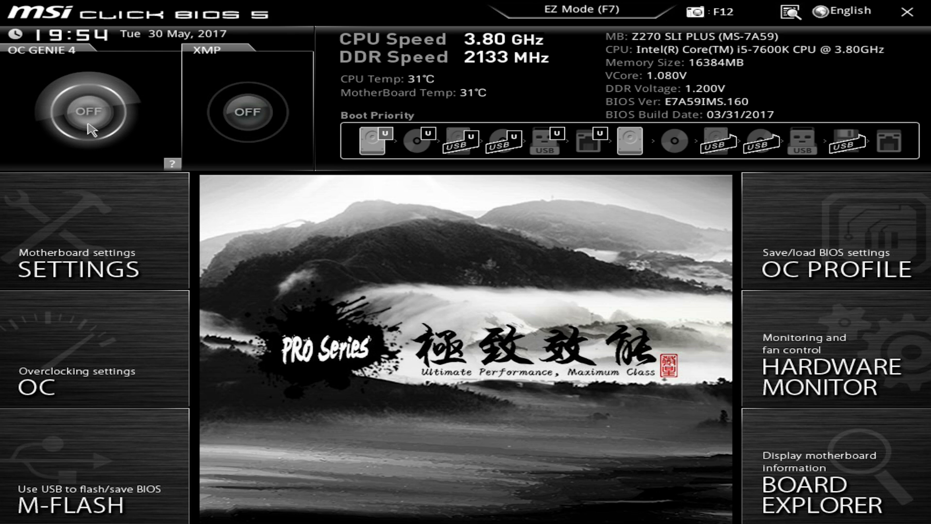
mouse_move(326, 45)
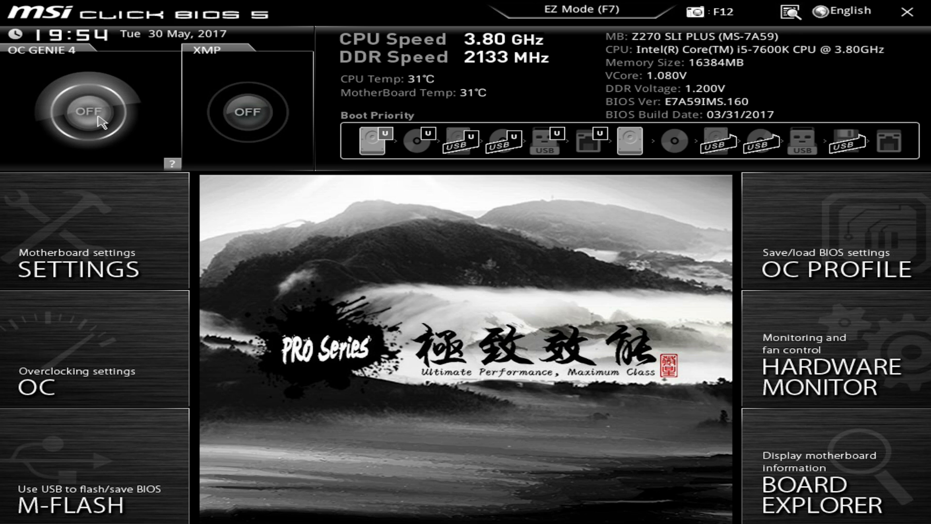
mouse_move(155, 113)
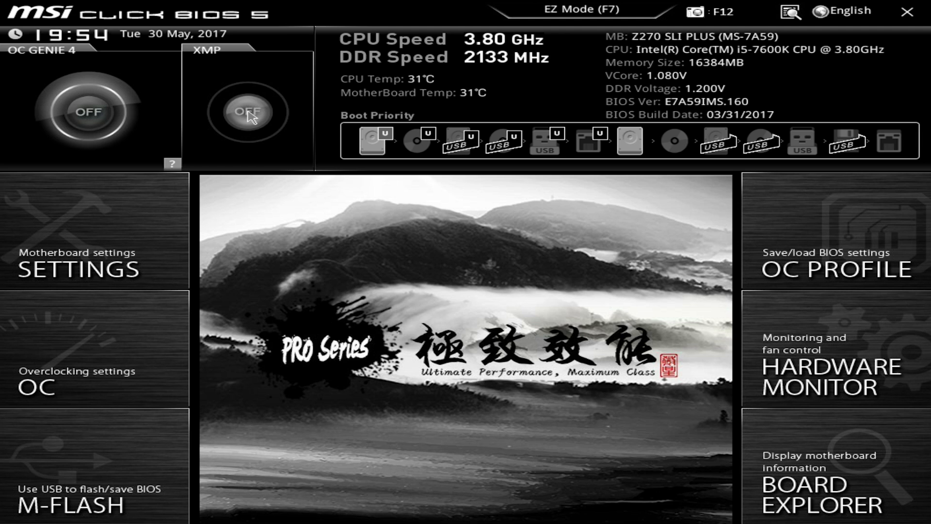
Switch the XMP memory profile from OFF to ON
click(247, 112)
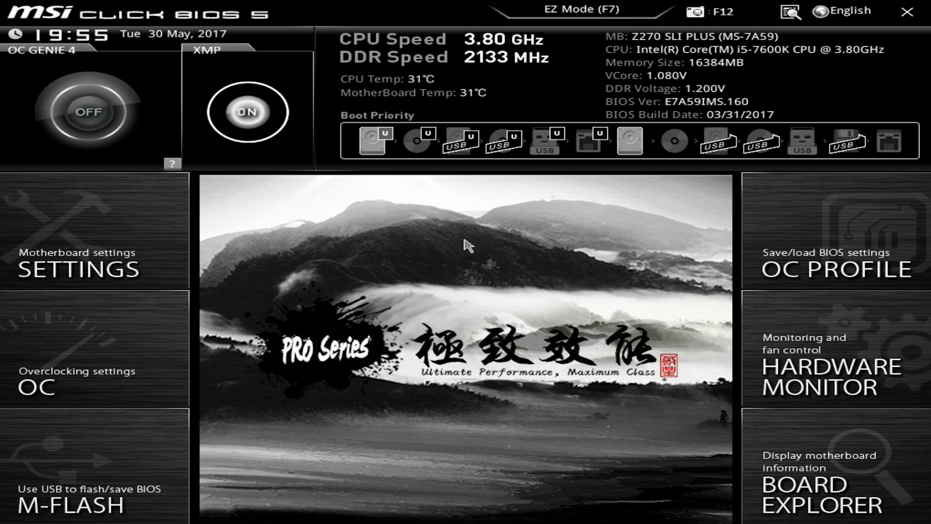
Show the OC page listing CPU ratio, base clock and memory options
click(78, 389)
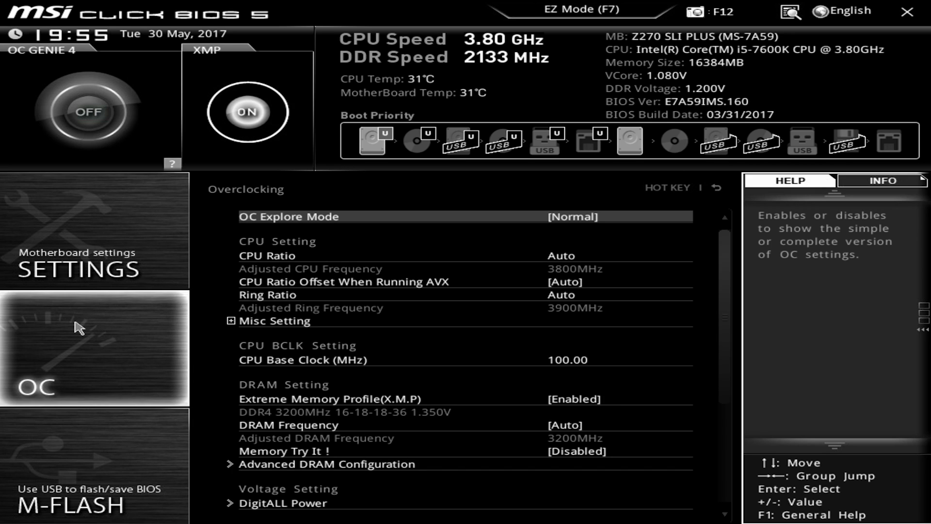
mouse_move(214, 330)
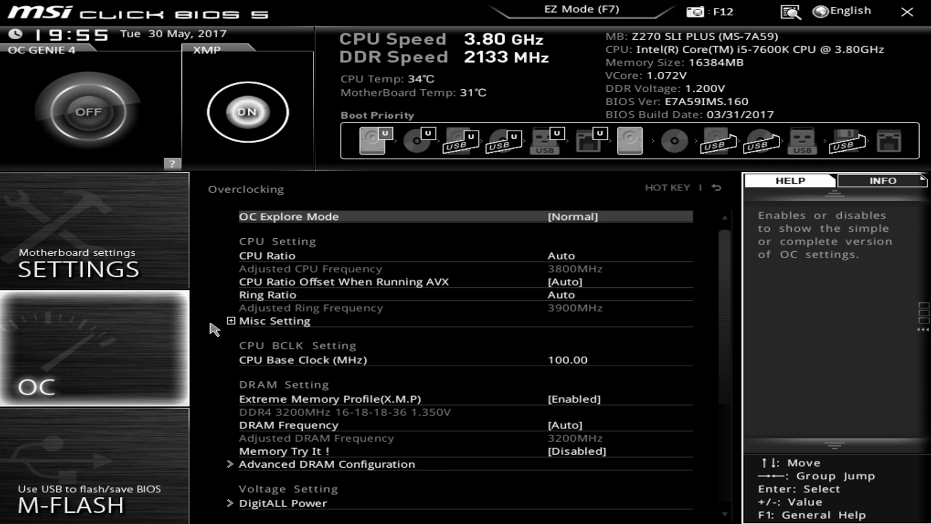
mouse_move(425, 204)
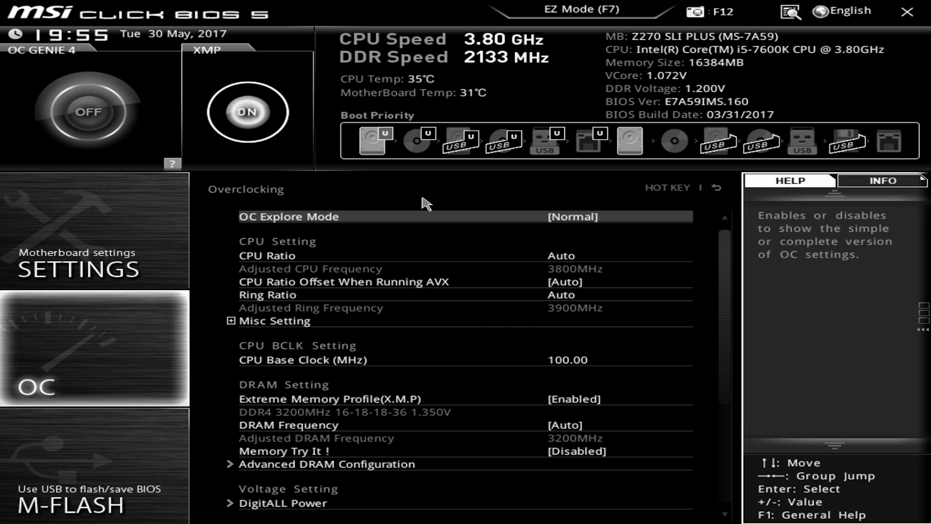
mouse_move(472, 224)
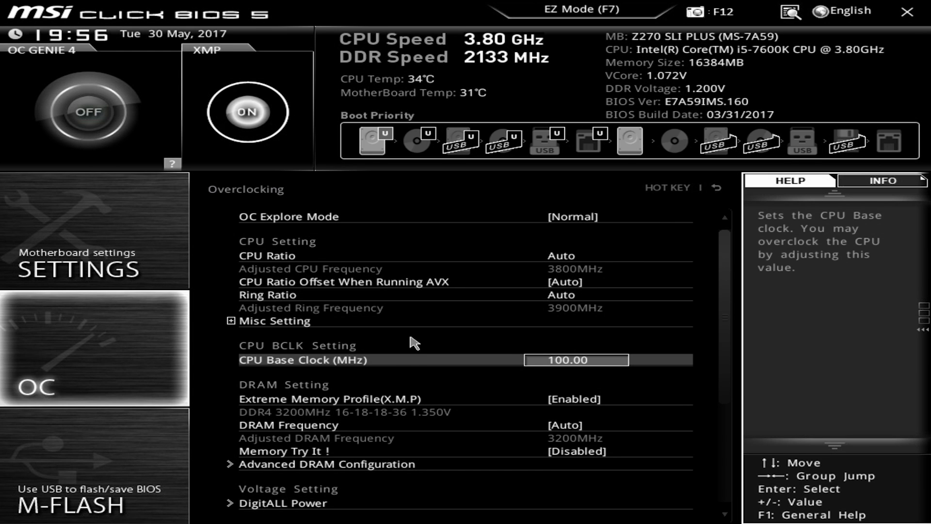
Set CPU Ratio to 48 and CPU Core Voltage to 1.300, then request save and exit
click(574, 255)
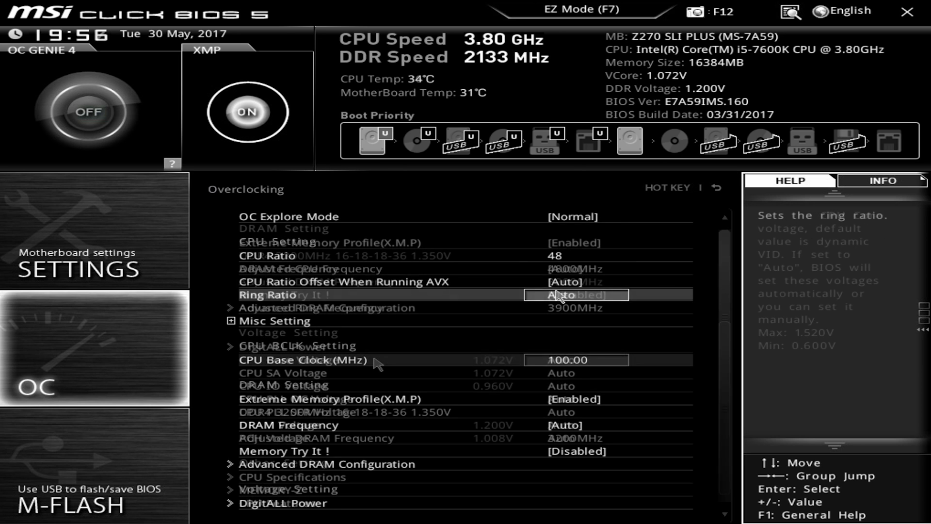
scroll(down, 3)
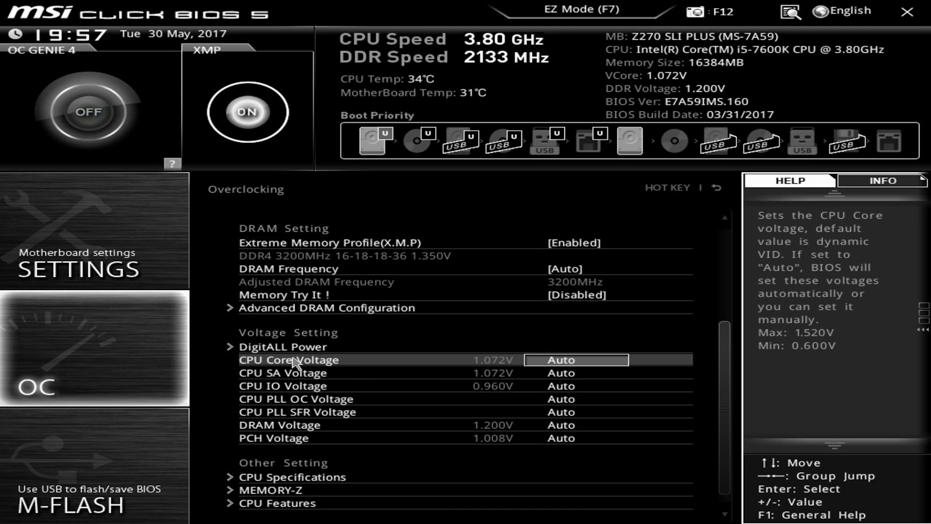
mouse_move(325, 372)
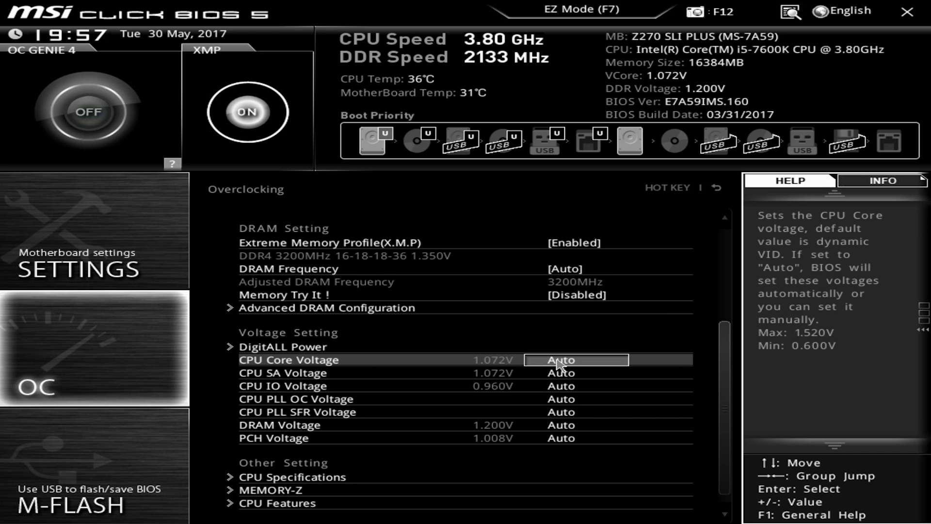
text(1.300)
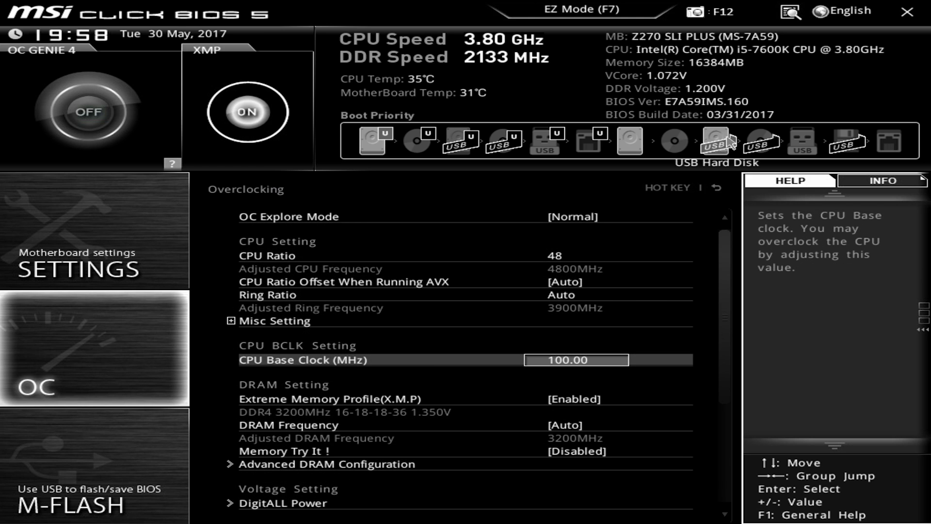
click(908, 12)
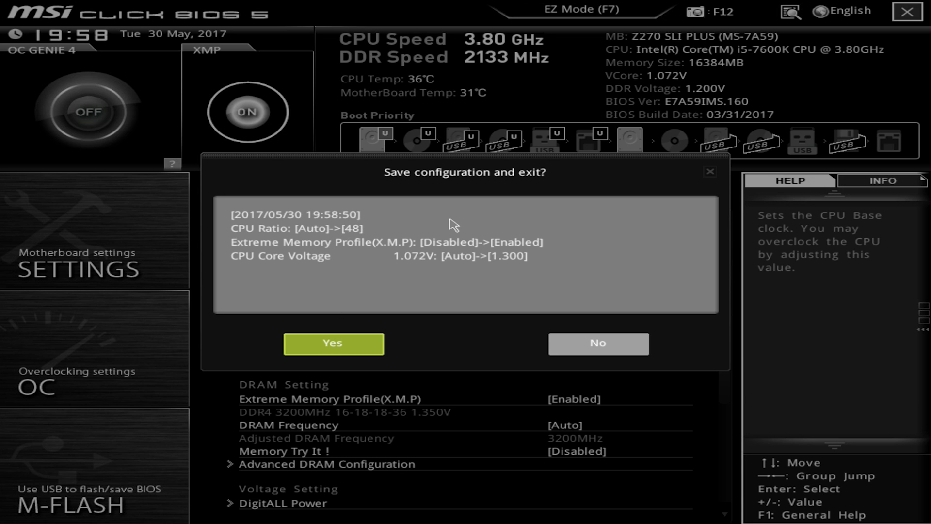
Confirm 'Save configuration and exit' so the PC reboots to Windows
click(333, 343)
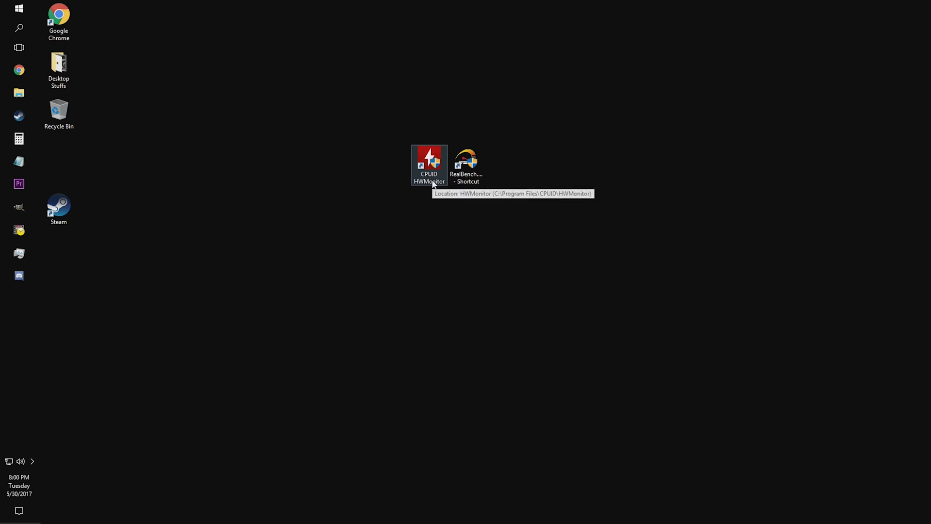
Launch CPUID HWMonitor, dismiss its update notice, then launch RealBench
double_click(429, 164)
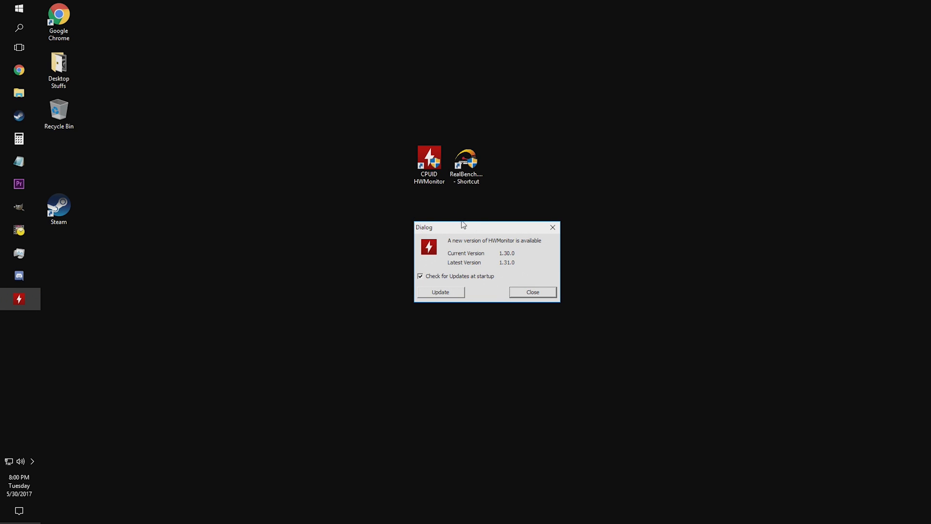
click(532, 292)
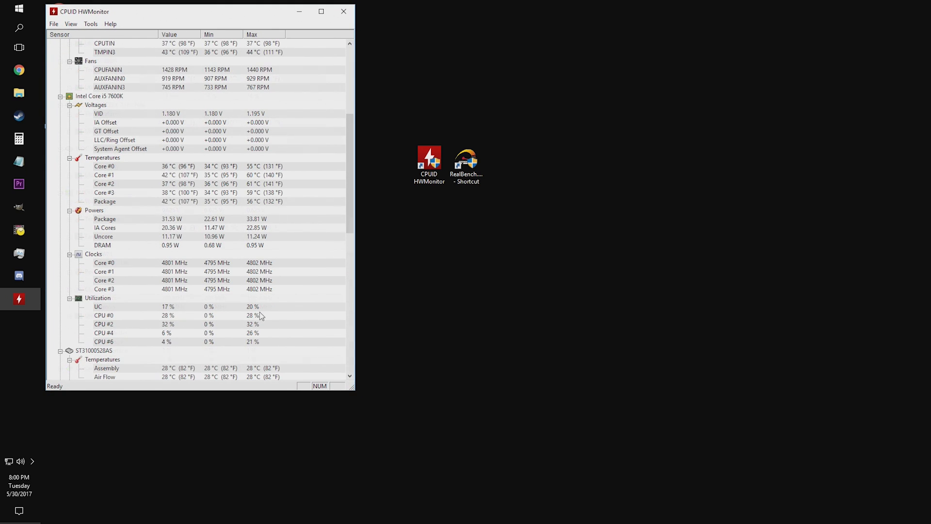
click(466, 161)
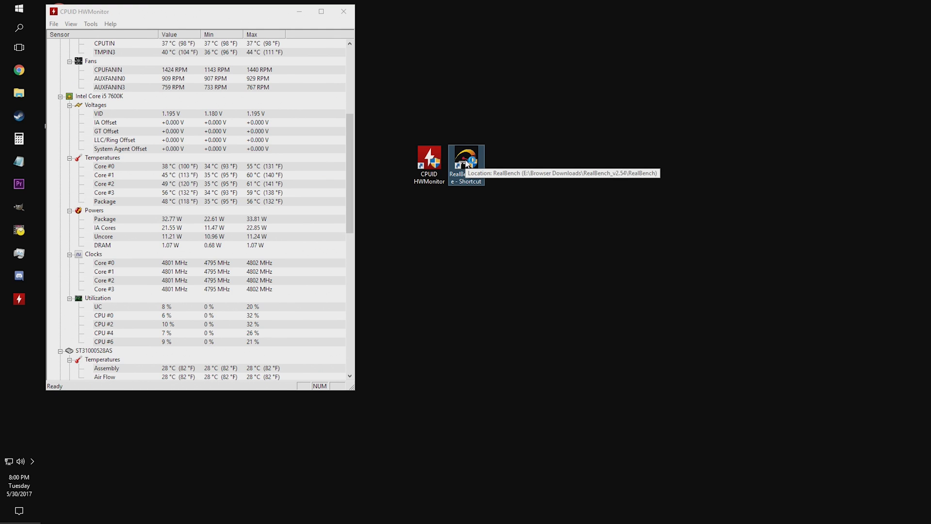
double_click(465, 160)
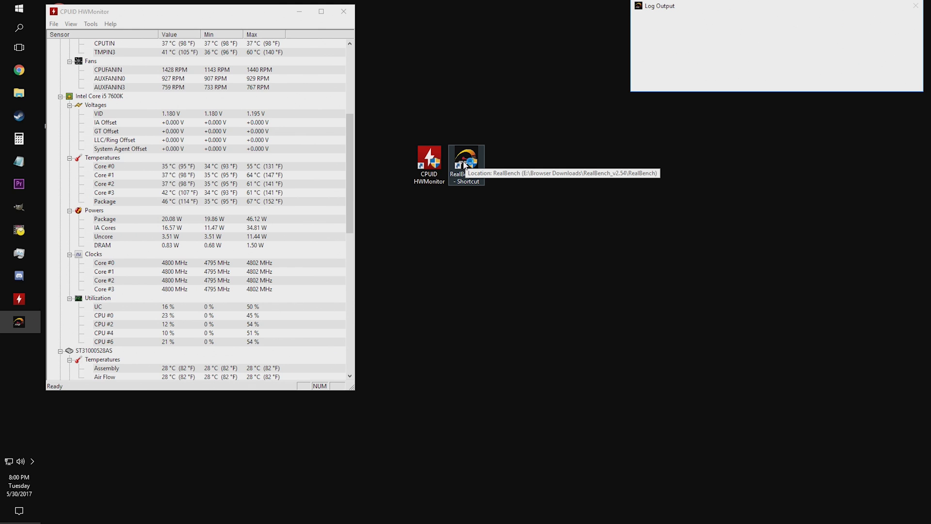
Start a RealBench stress test using up to 8GB of RAM
double_click(467, 160)
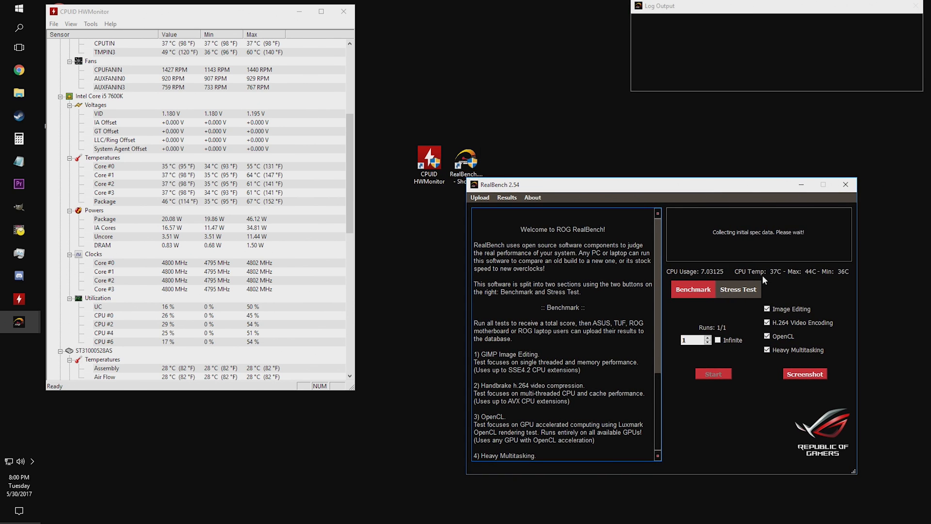
click(737, 289)
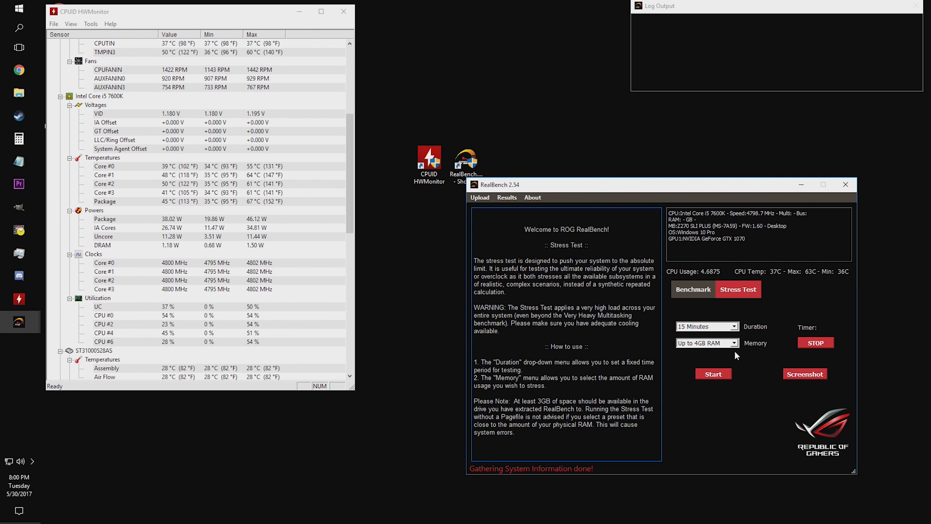
click(706, 343)
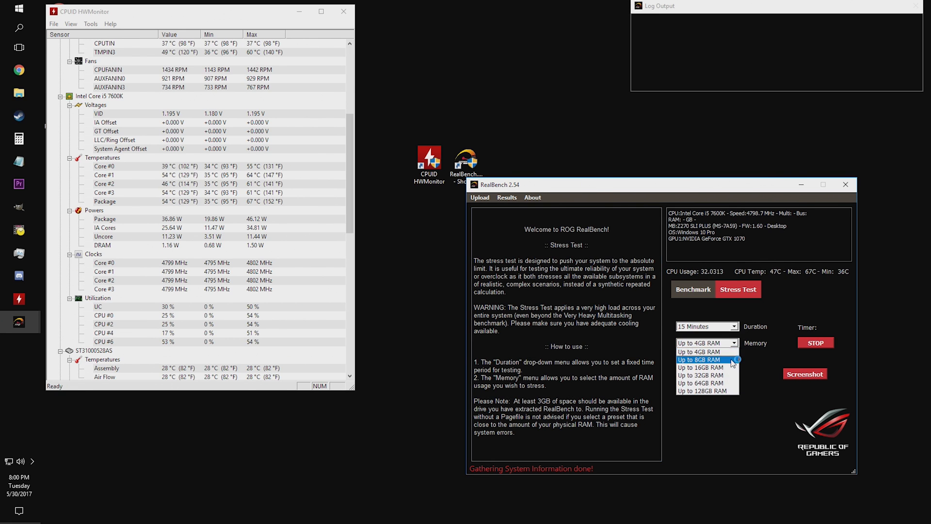
click(699, 358)
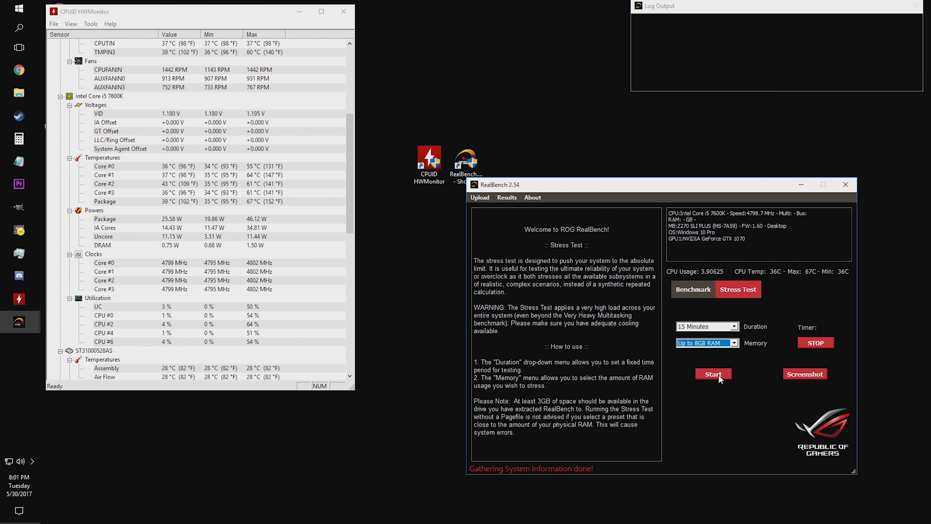
click(713, 373)
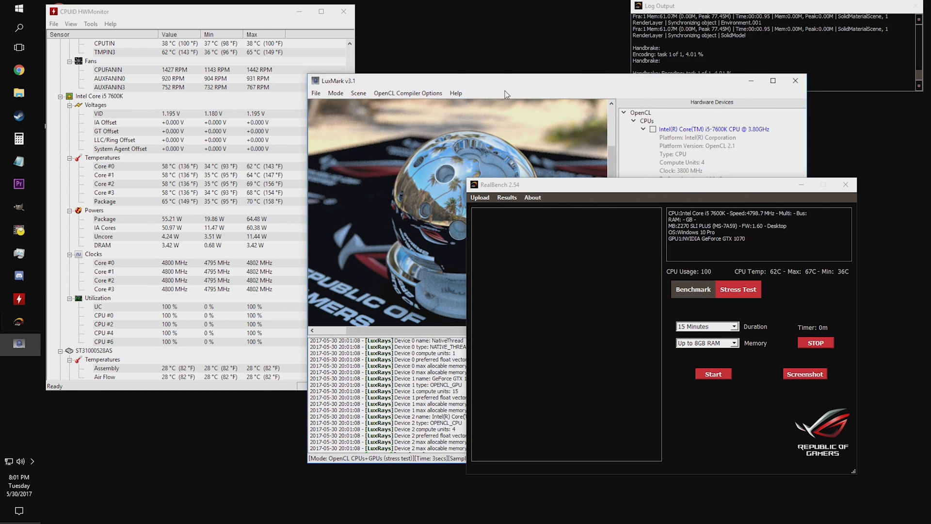
mouse_move(142, 446)
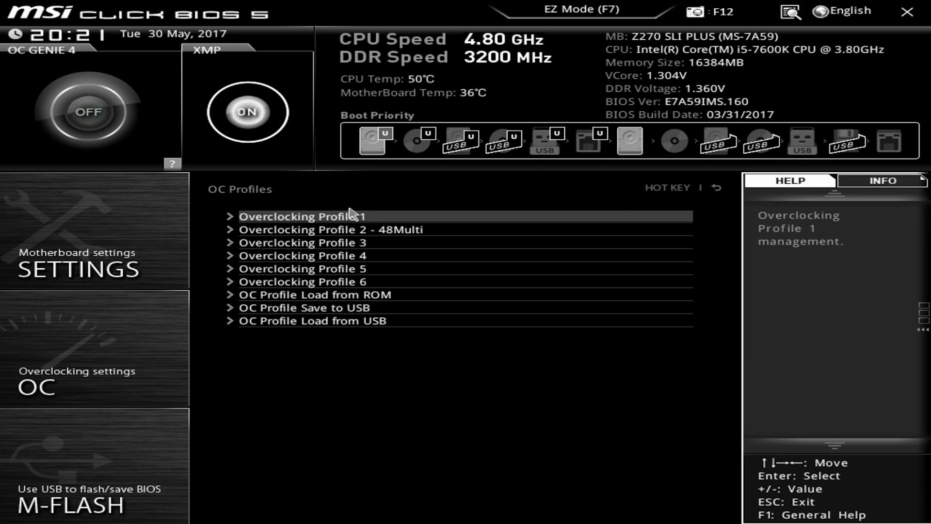
Name Overclocking Profile 1 'New Overclock' and save the current overclock into it
click(303, 267)
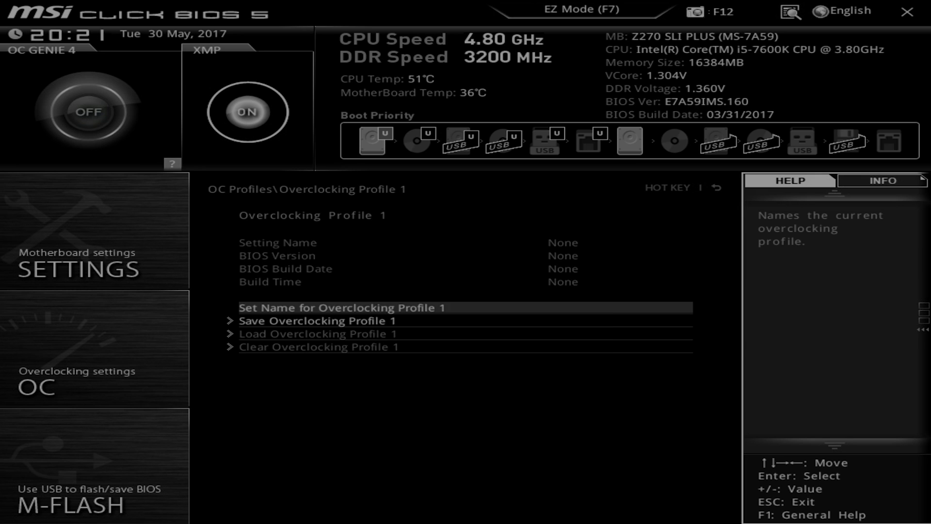
click(342, 307)
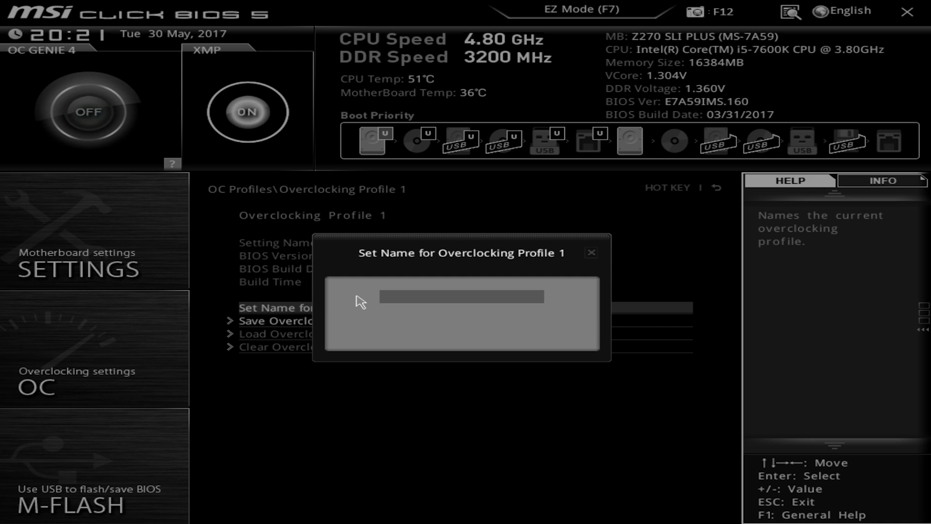
text(New Overclock)
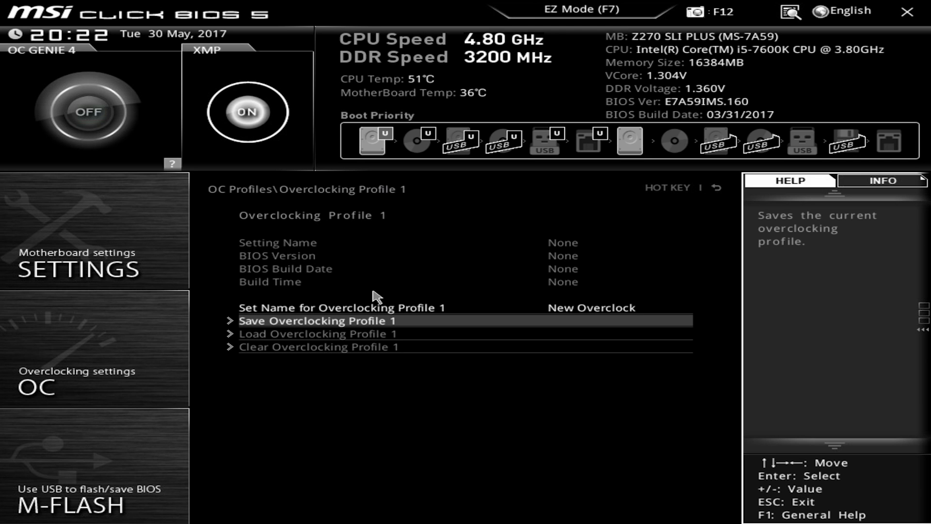
click(317, 321)
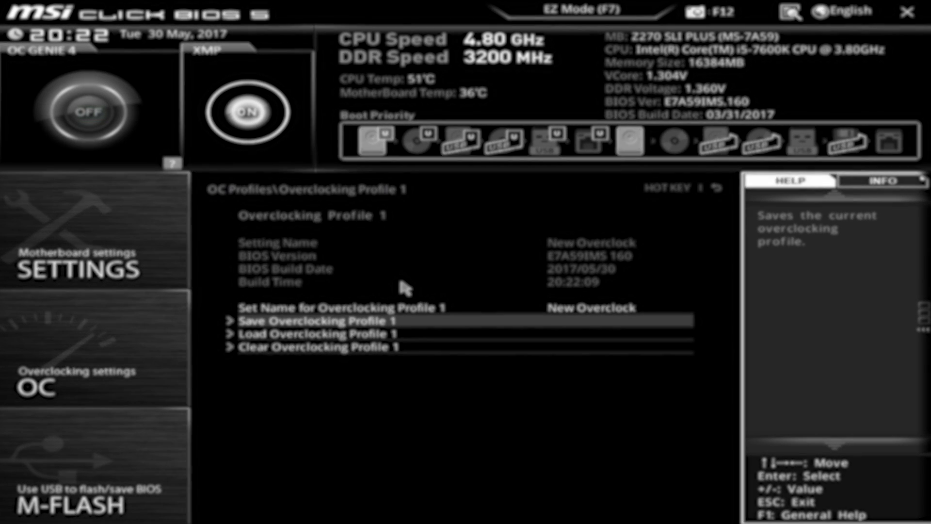